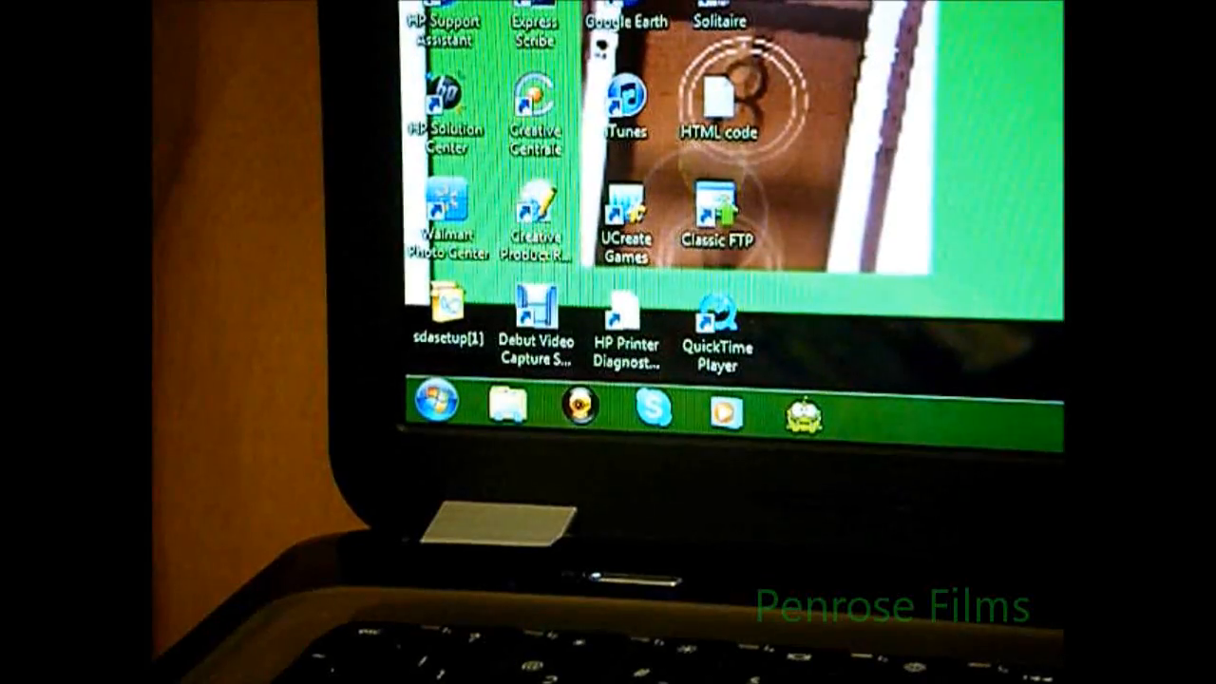
Restart Windows 7 from the Start menu's shut down options
{"action": "left_click", "coordinate": [438, 401]}
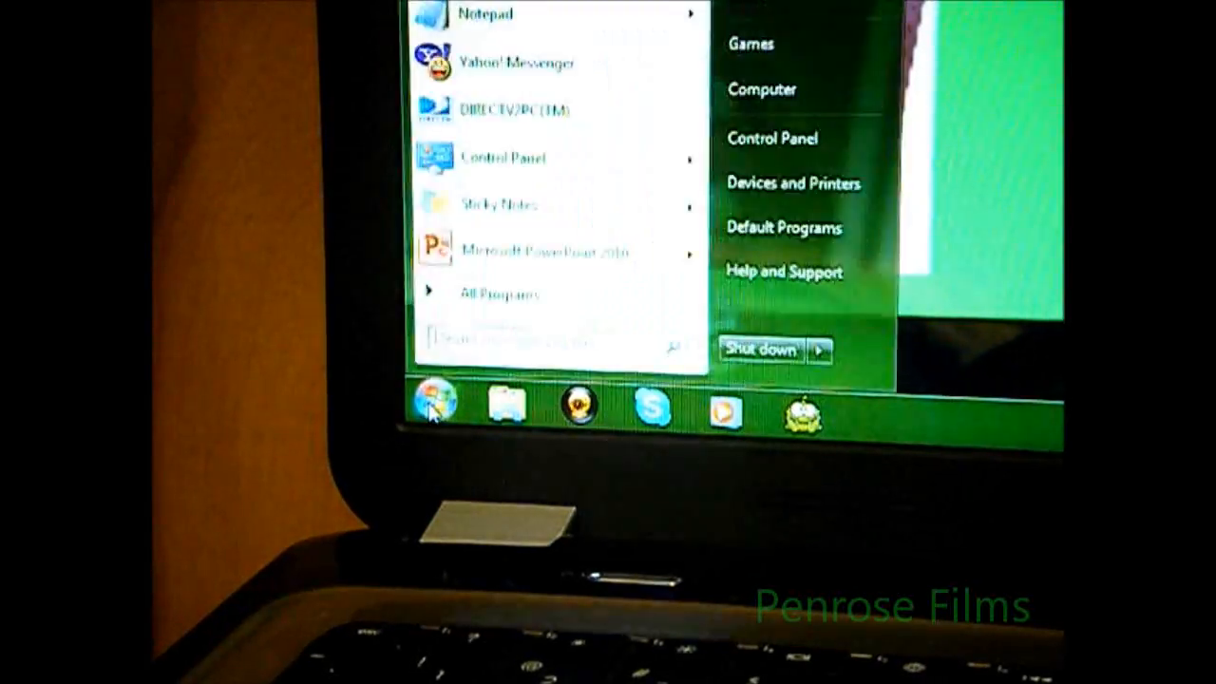
{"action": "left_click", "coordinate": [433, 400]}
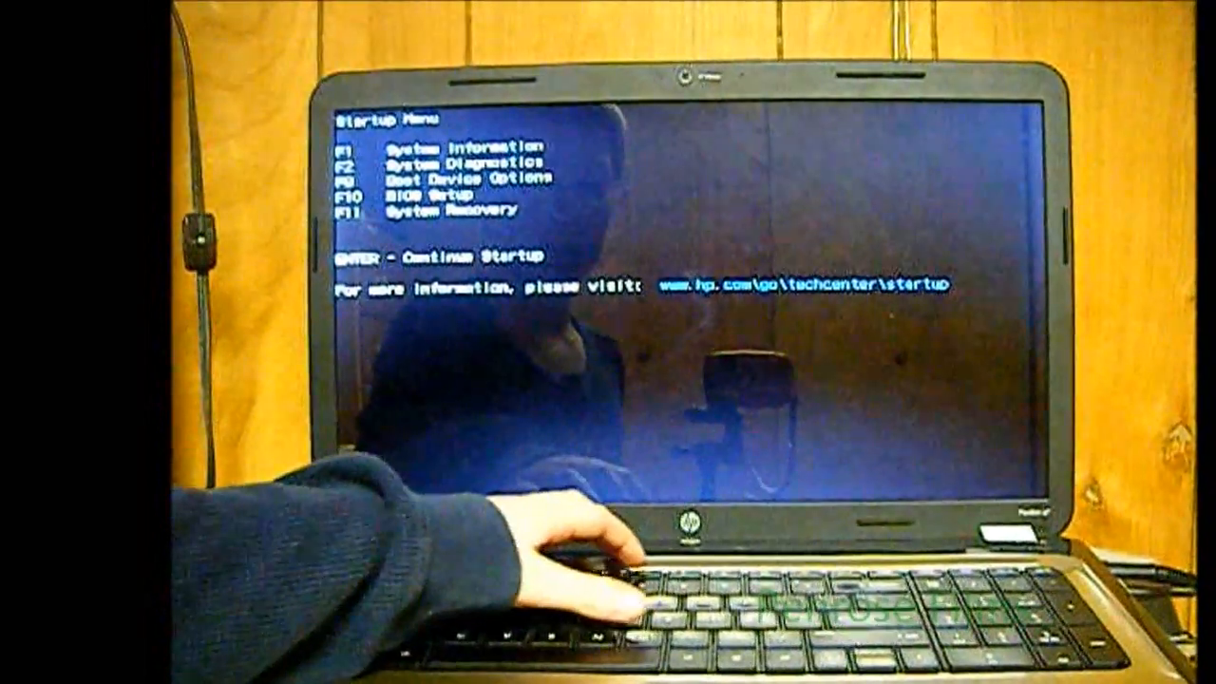
Enter BIOS Setup with F10 from the HP Startup Menu
{"action": "key", "text": "f10"}
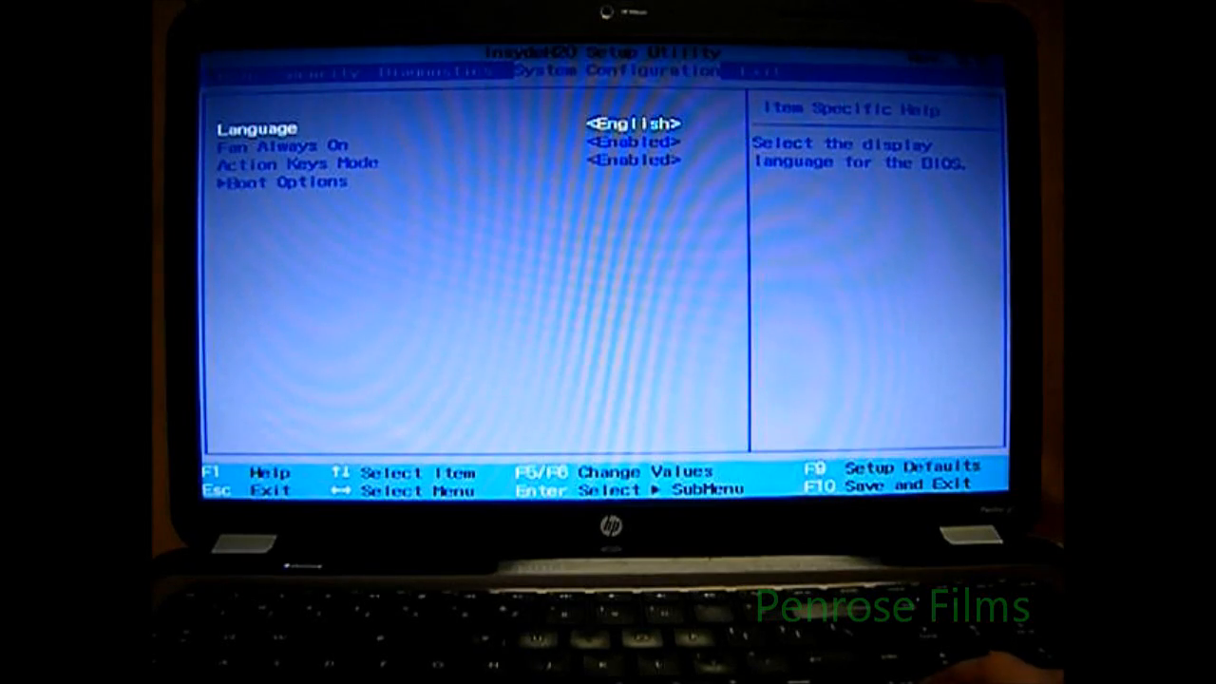
Highlight Action Keys Mode on the System Configuration tab to view its help
{"action": "key", "text": "Down"}
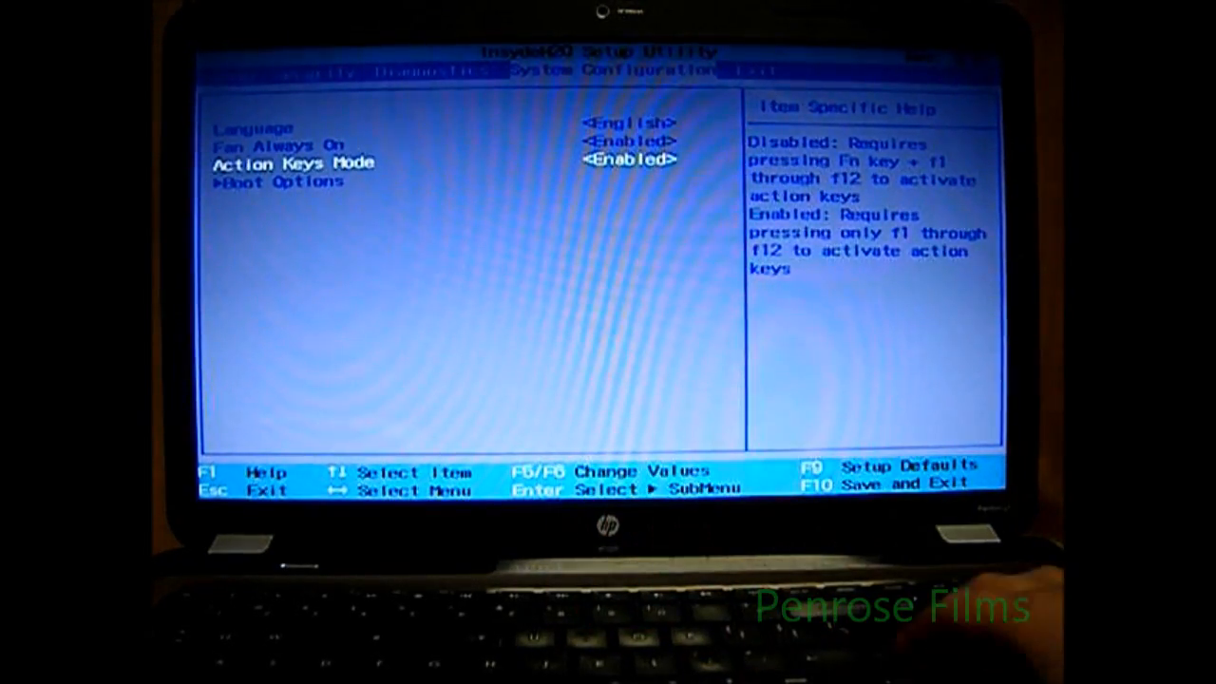
Switch Action Keys Mode to Disabled using F5 and the choice list
{"action": "key", "text": "F5"}
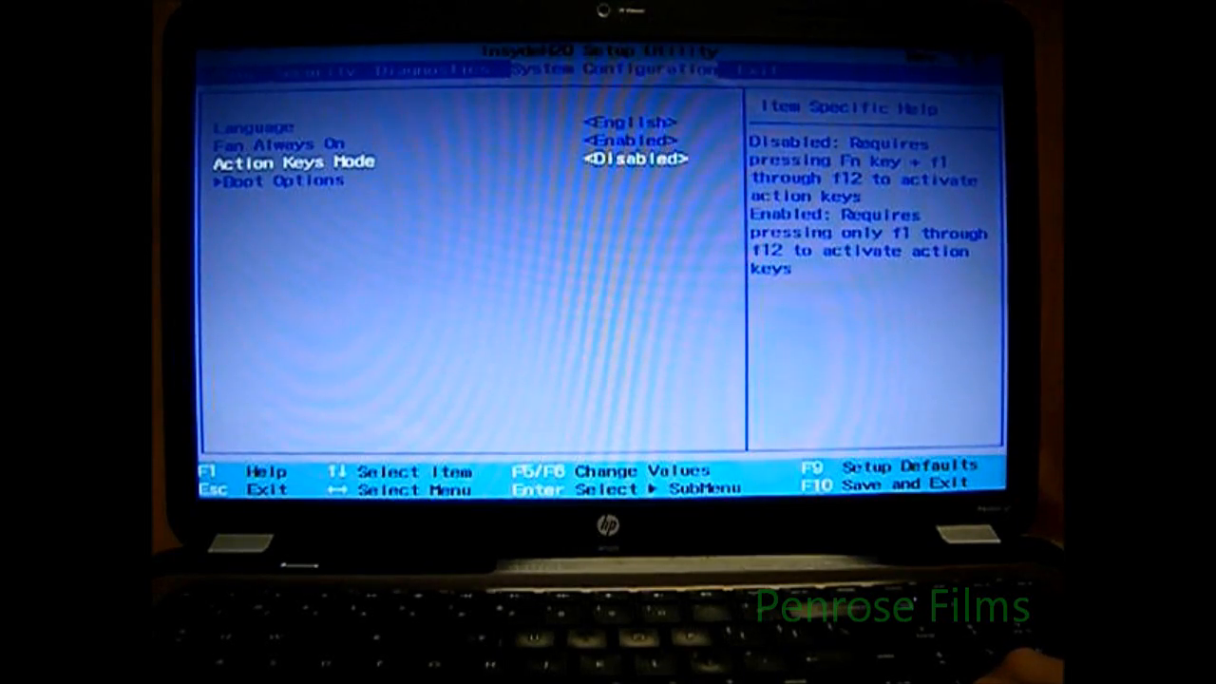
{"action": "key", "text": "enter"}
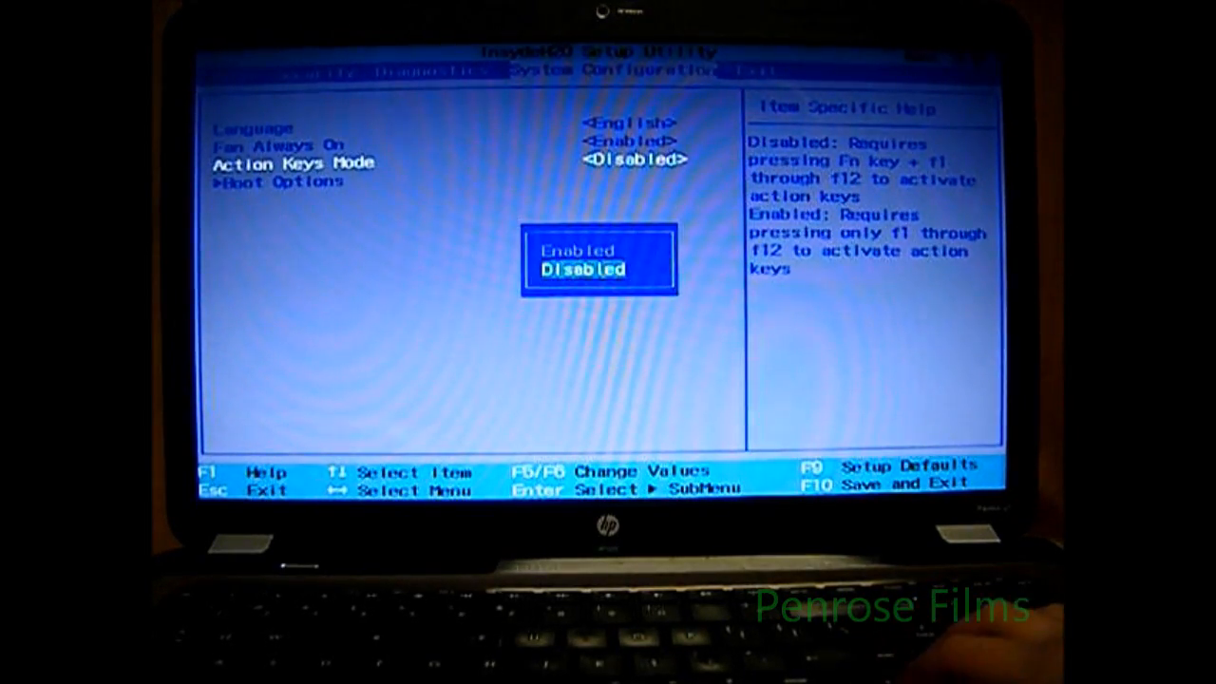